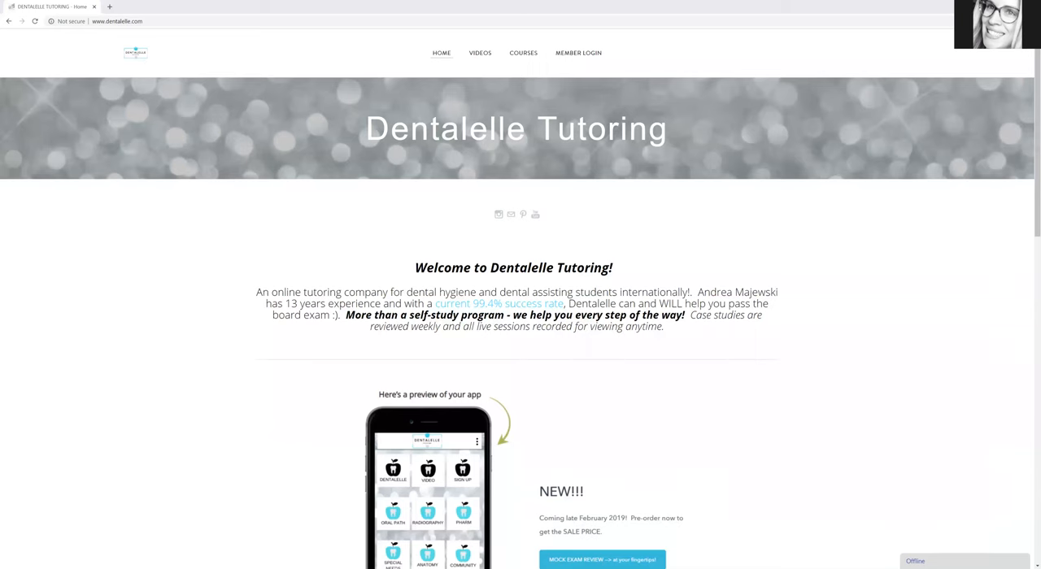
mouse_move(799, 107)
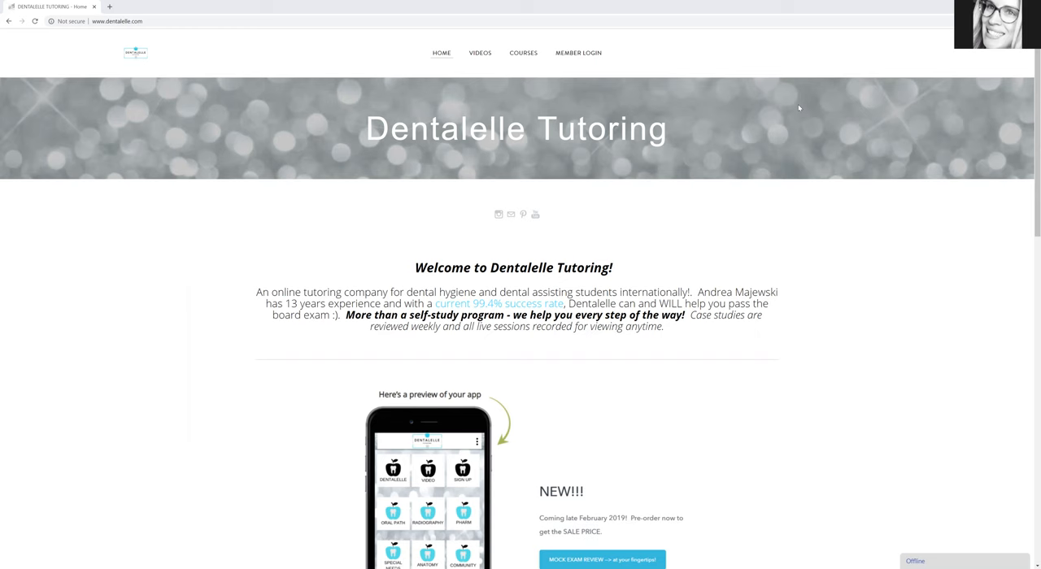
mouse_move(755, 192)
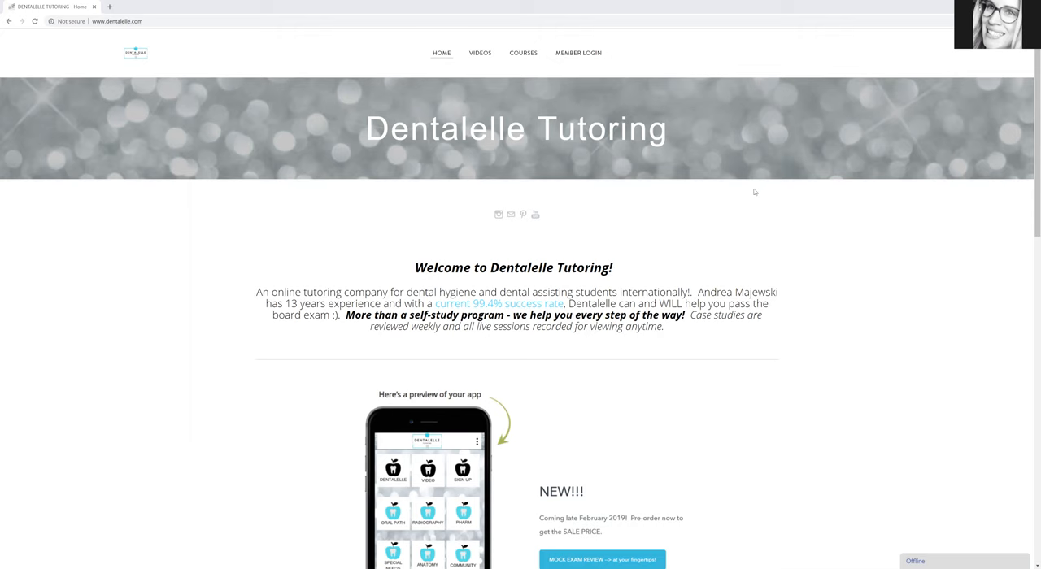
Scroll the Dentalelle home page and open the MOCK EXAM REVIEW offer on Podia.
scroll(down, 3)
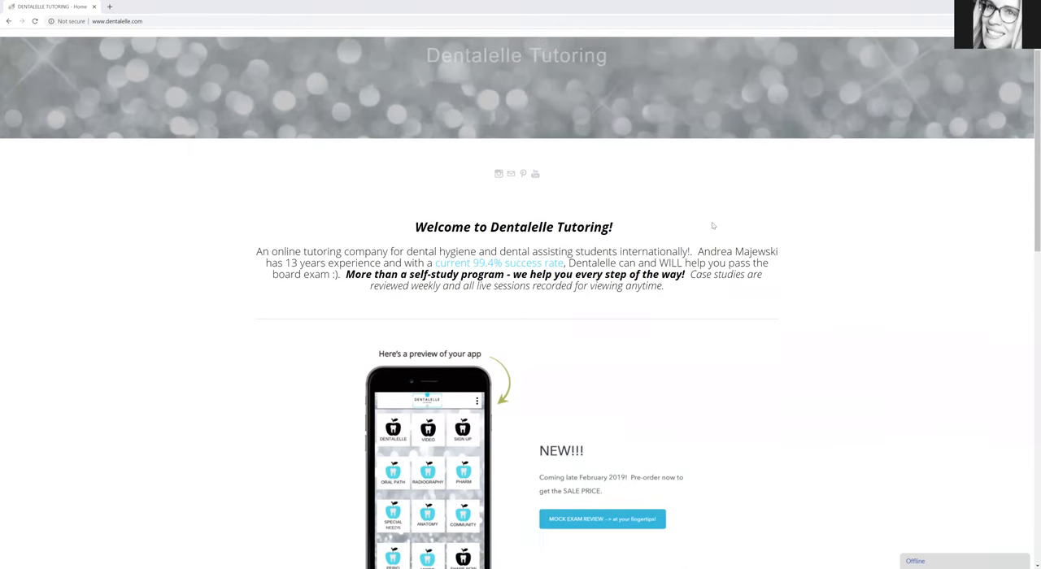
mouse_move(695, 218)
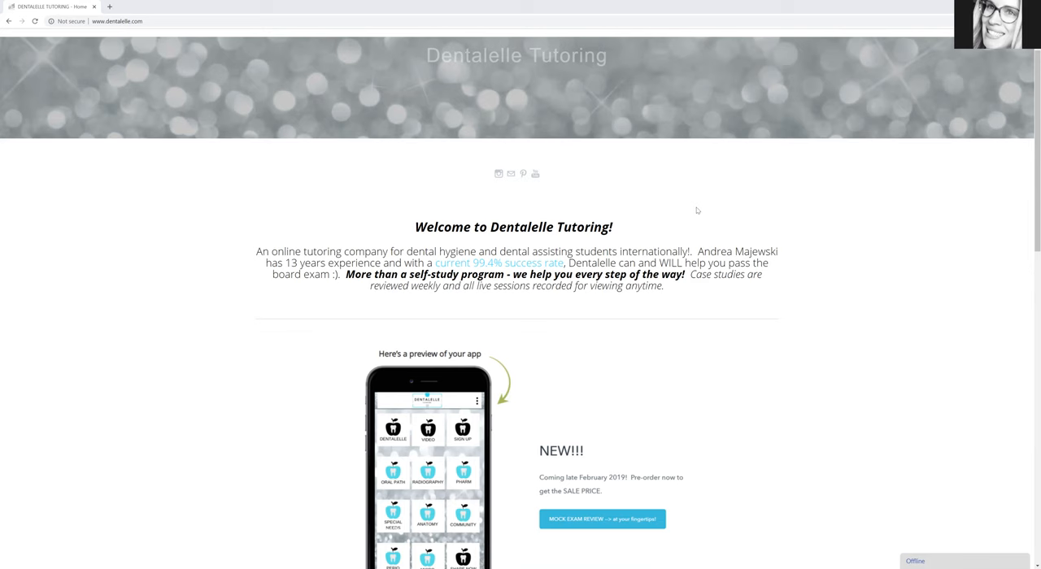
mouse_move(690, 209)
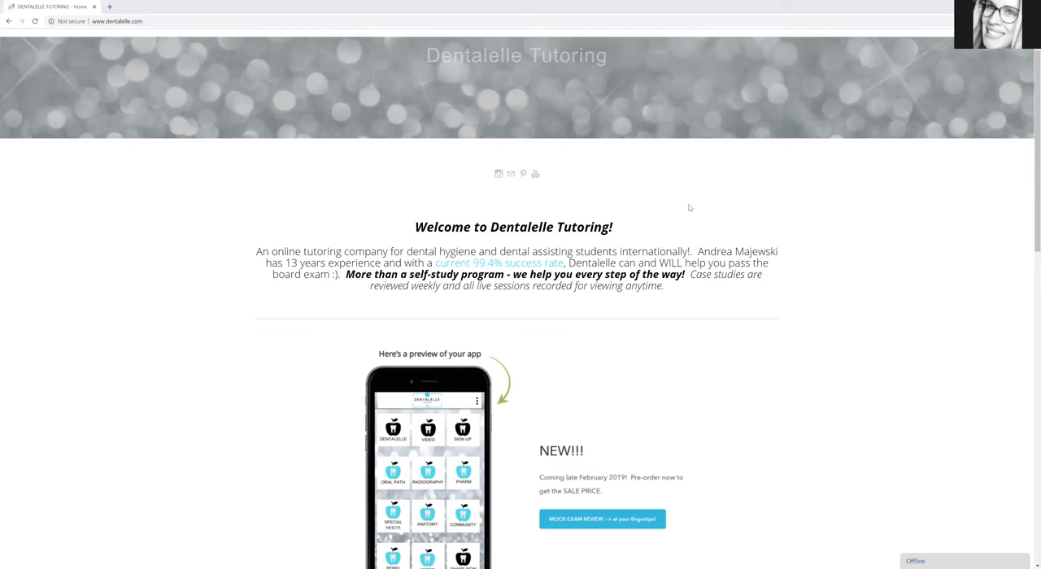
mouse_move(653, 299)
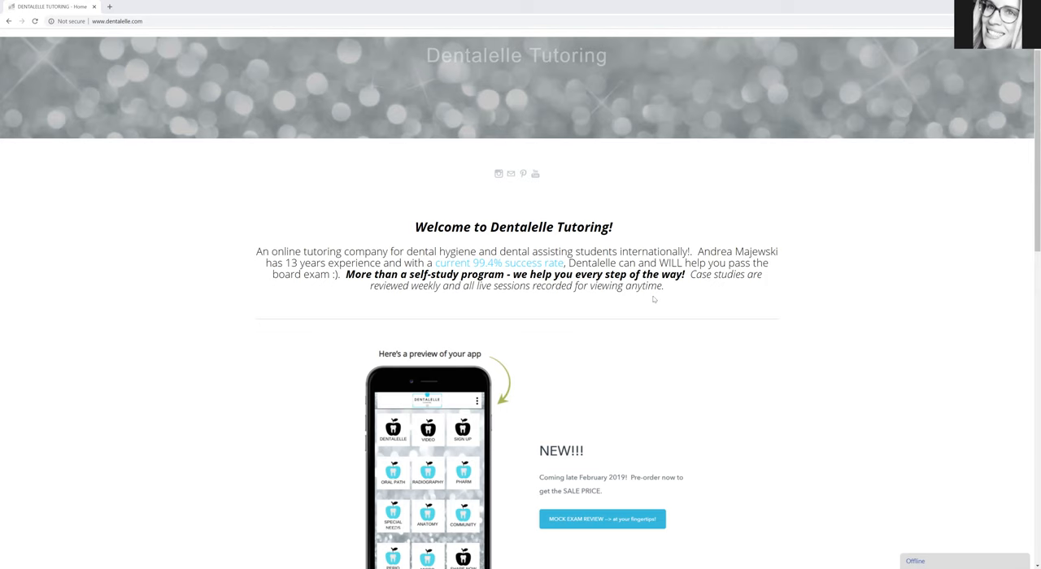
scroll(up, 3)
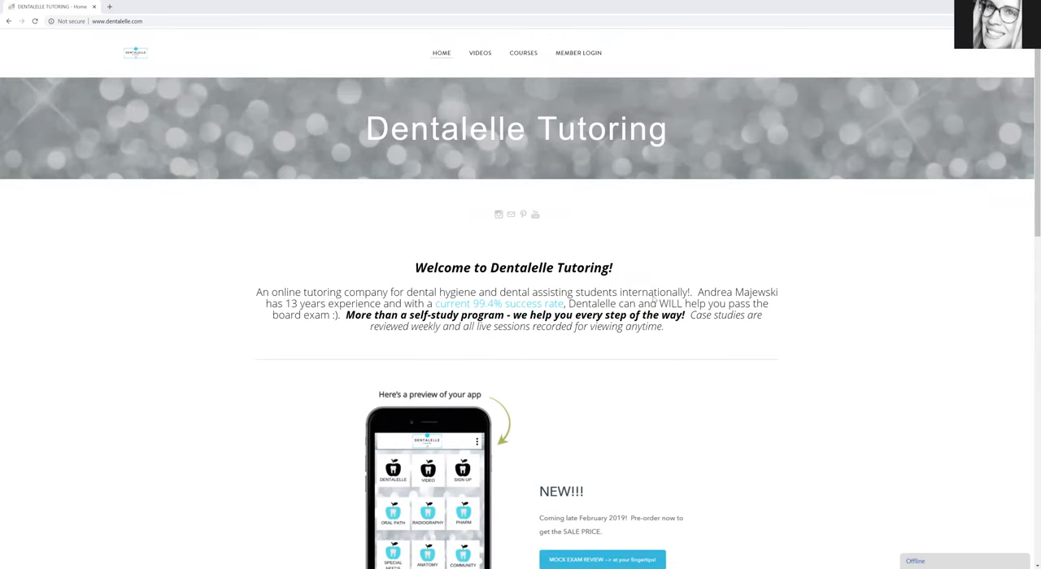
scroll(down, 3)
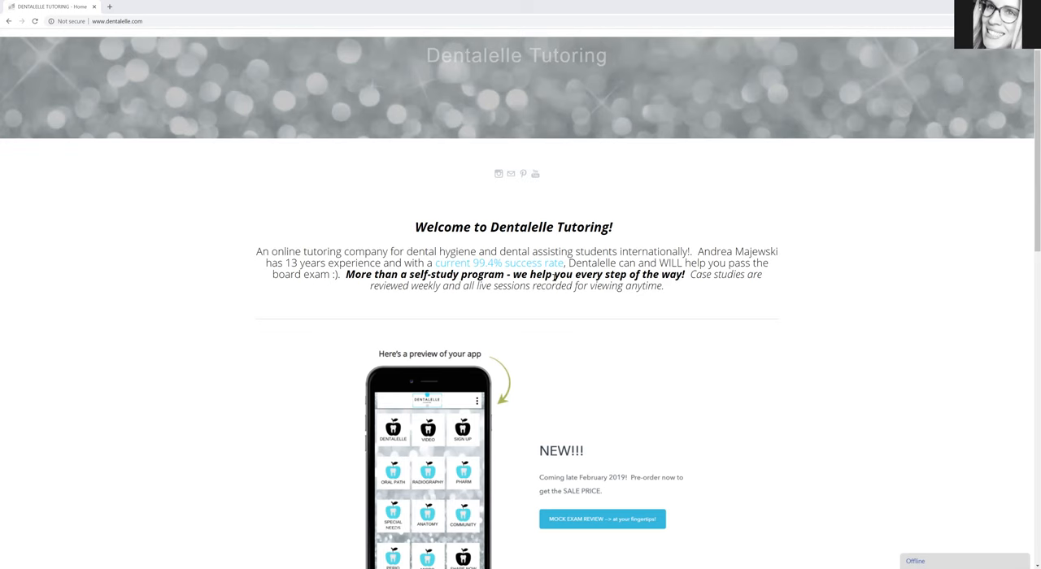
scroll(down, 3)
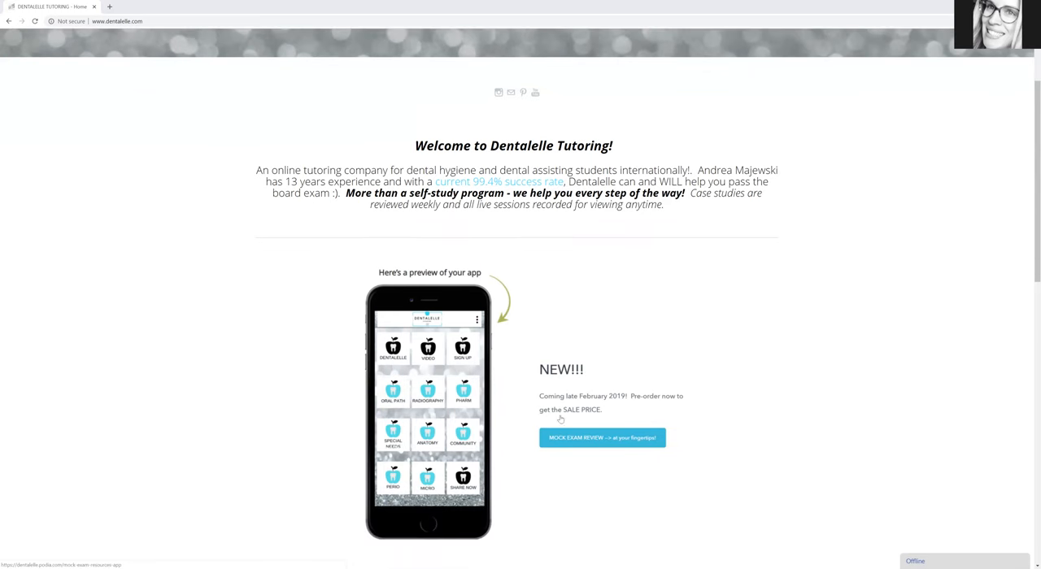
click(601, 437)
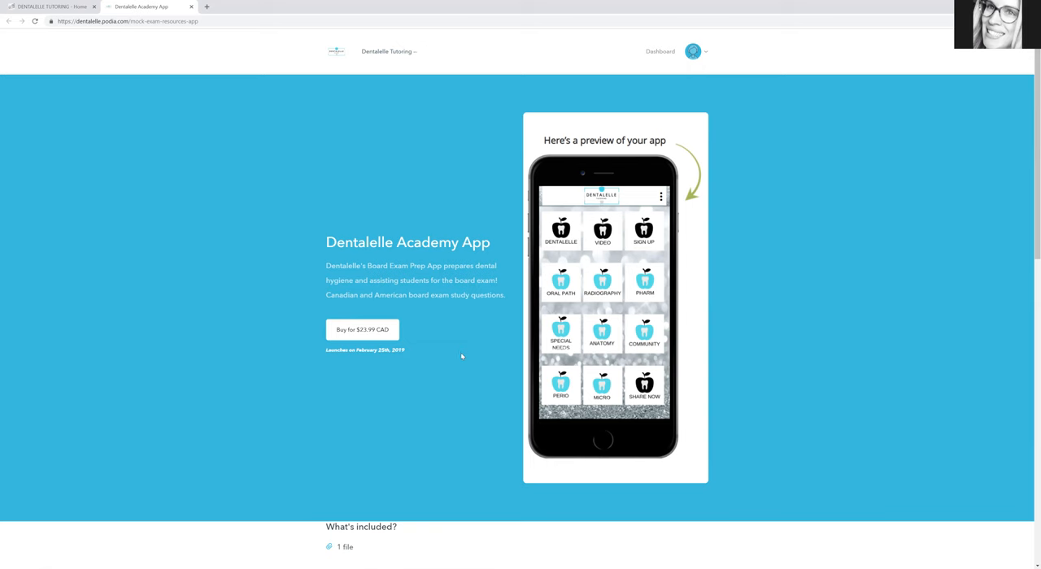
mouse_move(470, 338)
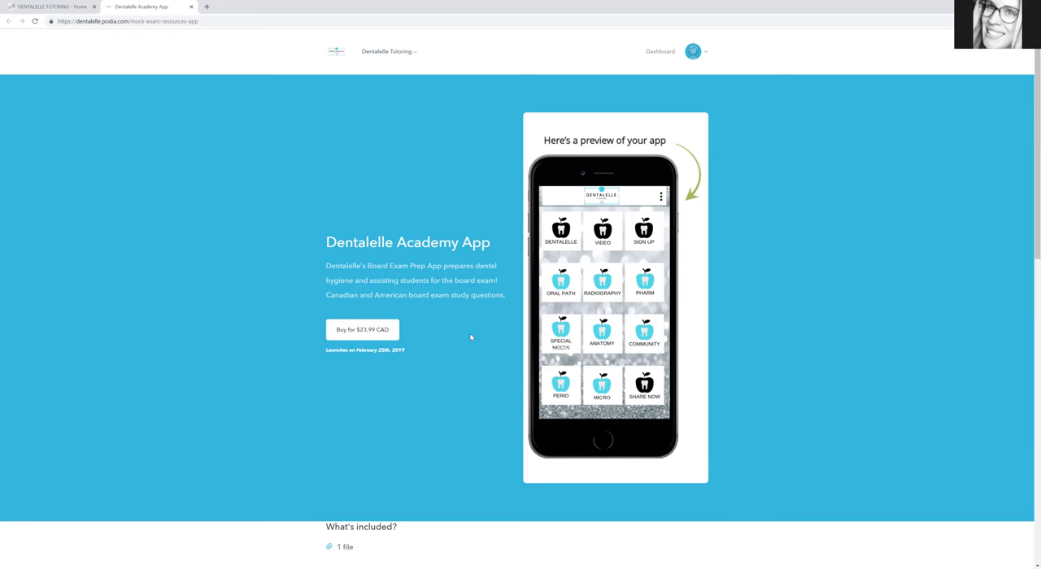
mouse_move(475, 327)
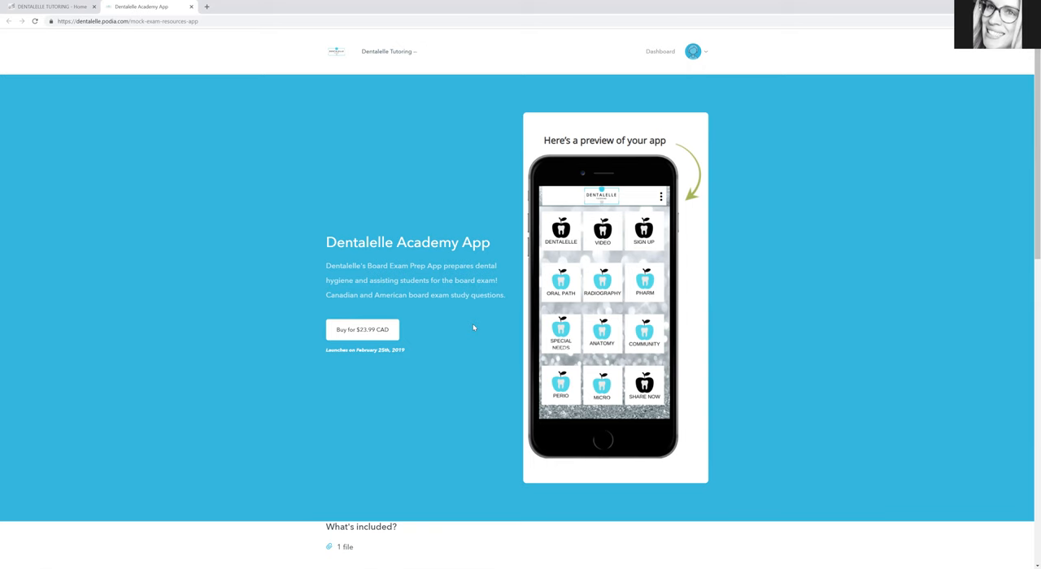
mouse_move(469, 335)
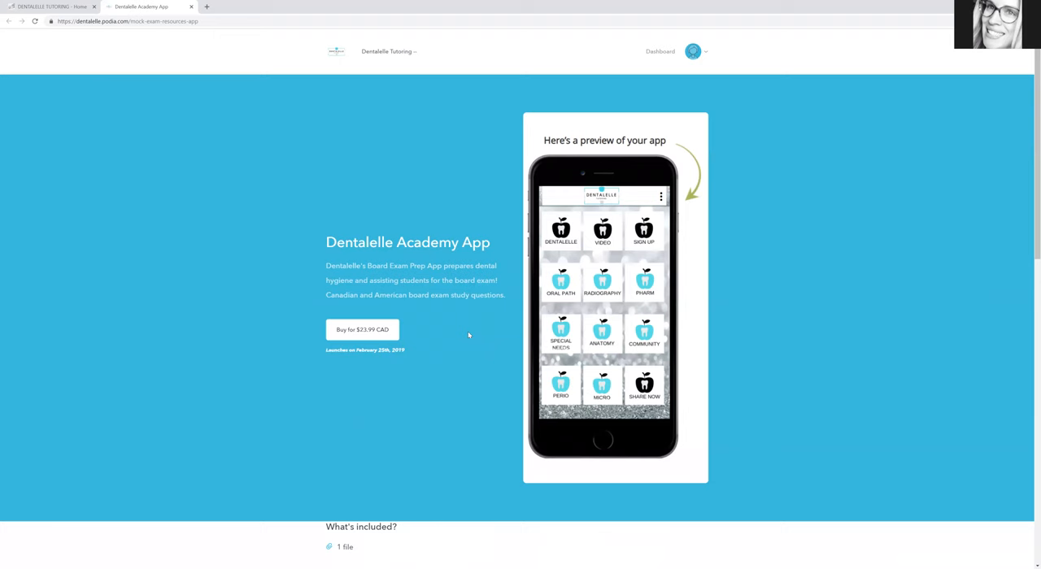
mouse_move(502, 304)
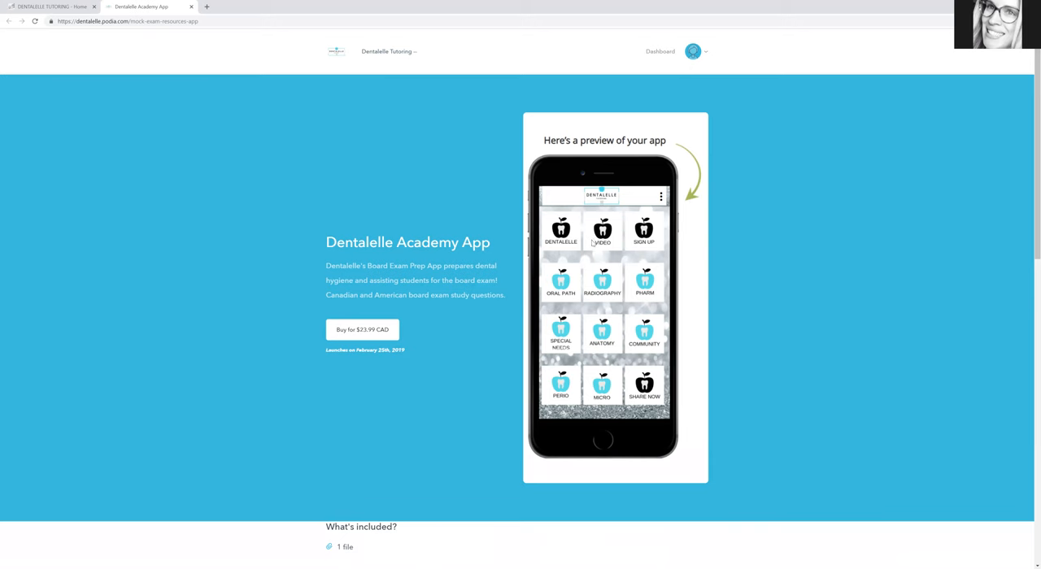
mouse_move(618, 249)
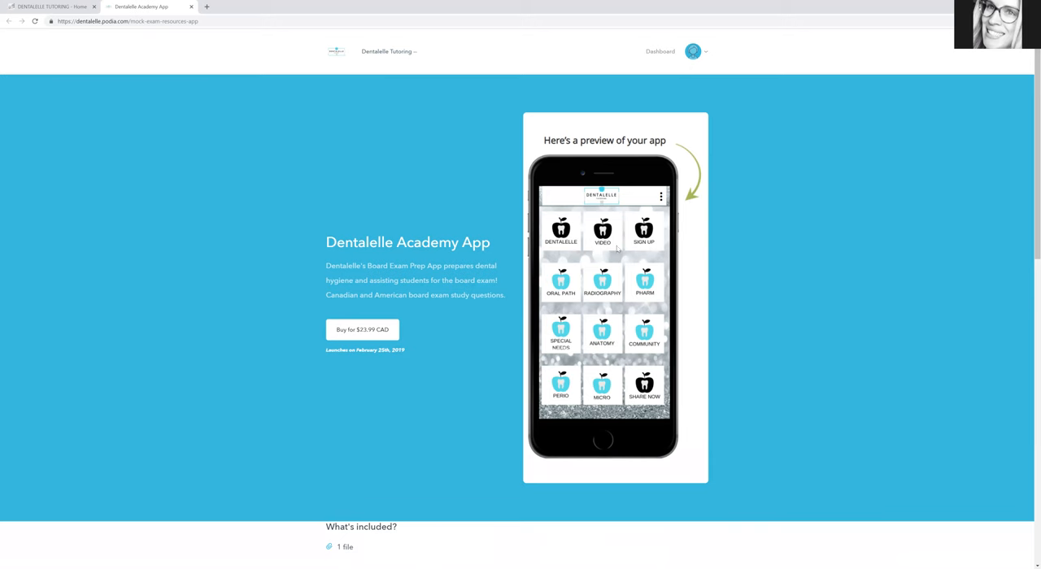
mouse_move(710, 244)
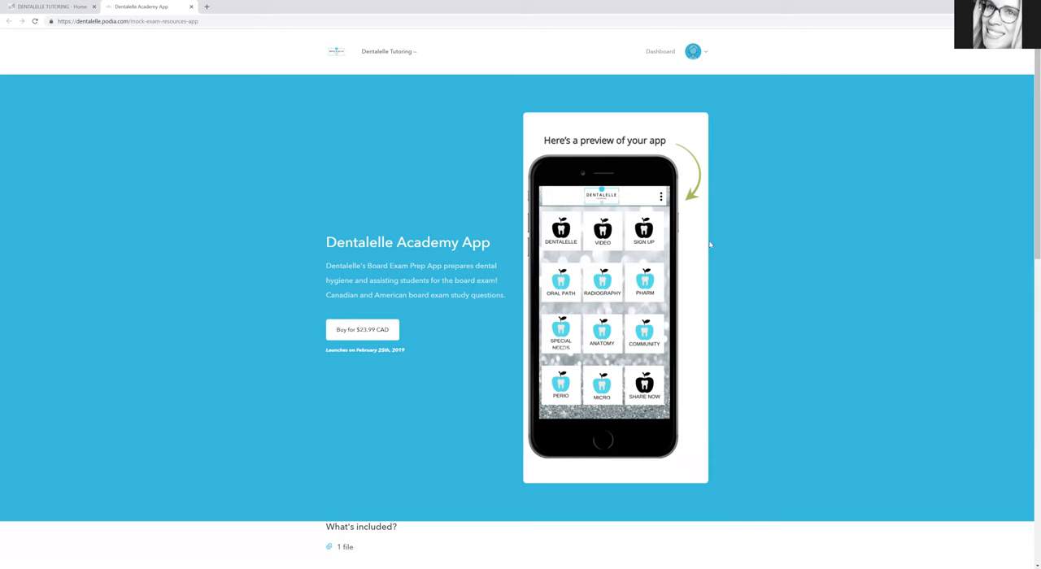
mouse_move(118, 169)
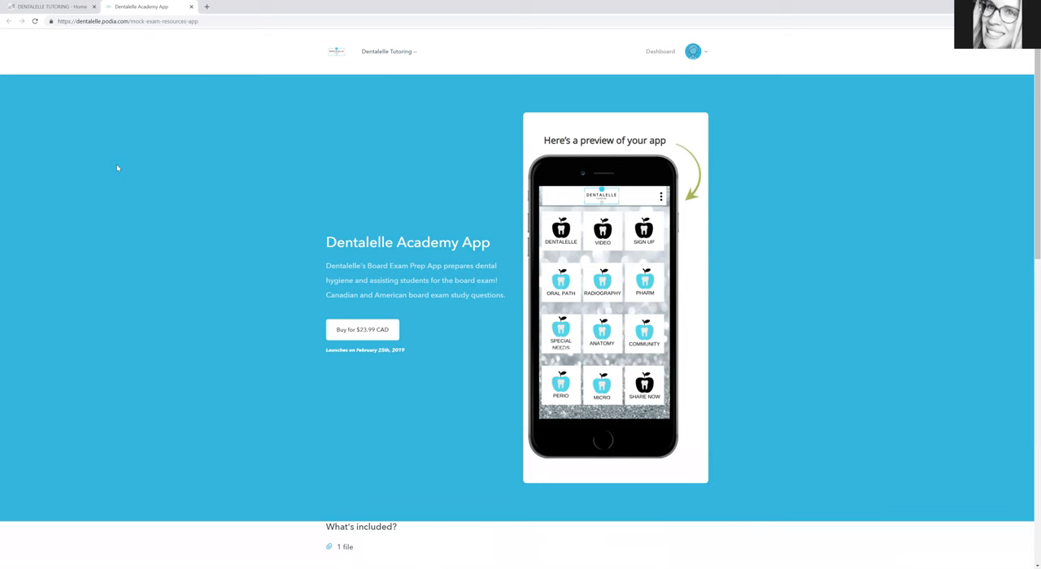
mouse_move(329, 92)
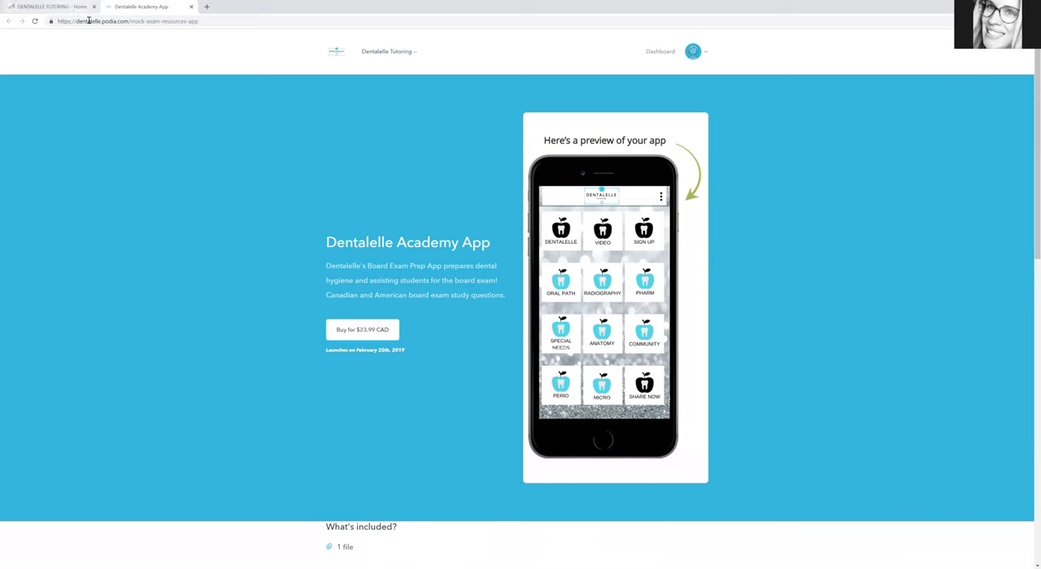
Reload the Dentalelle home page and reopen the $23.99 CAD app pre-order page.
text(www.sd)
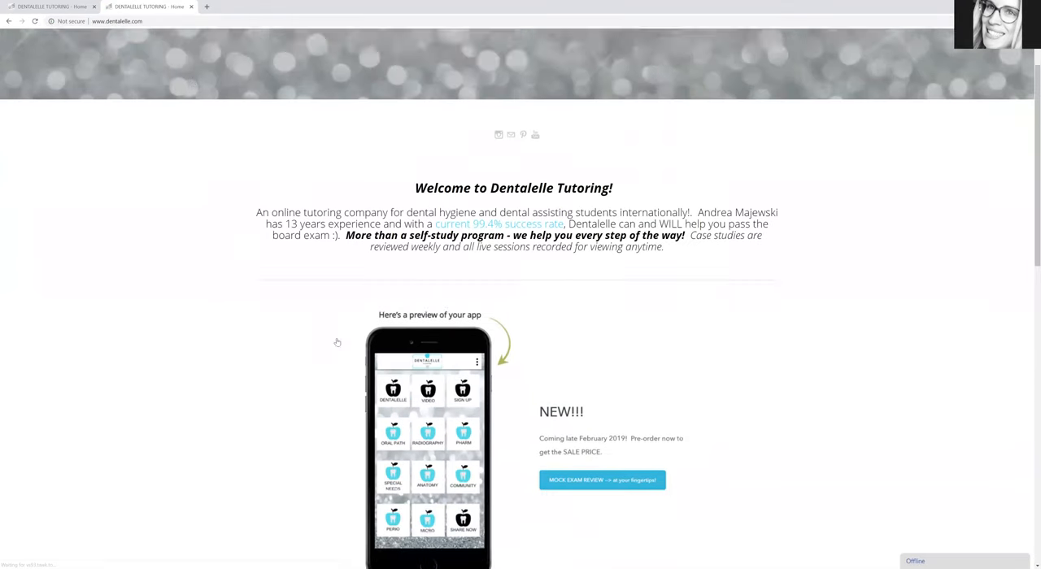
click(602, 480)
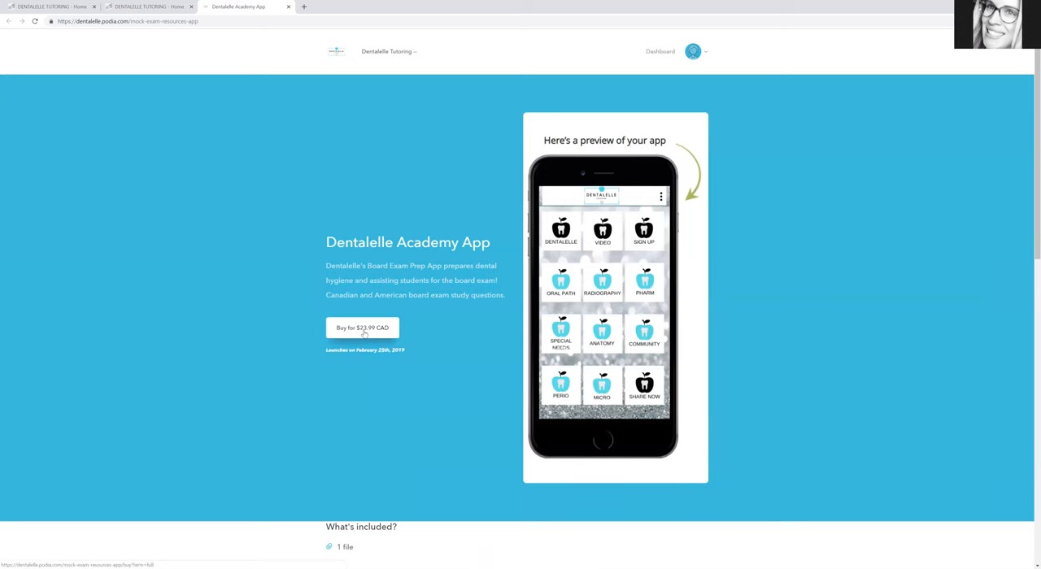
click(362, 327)
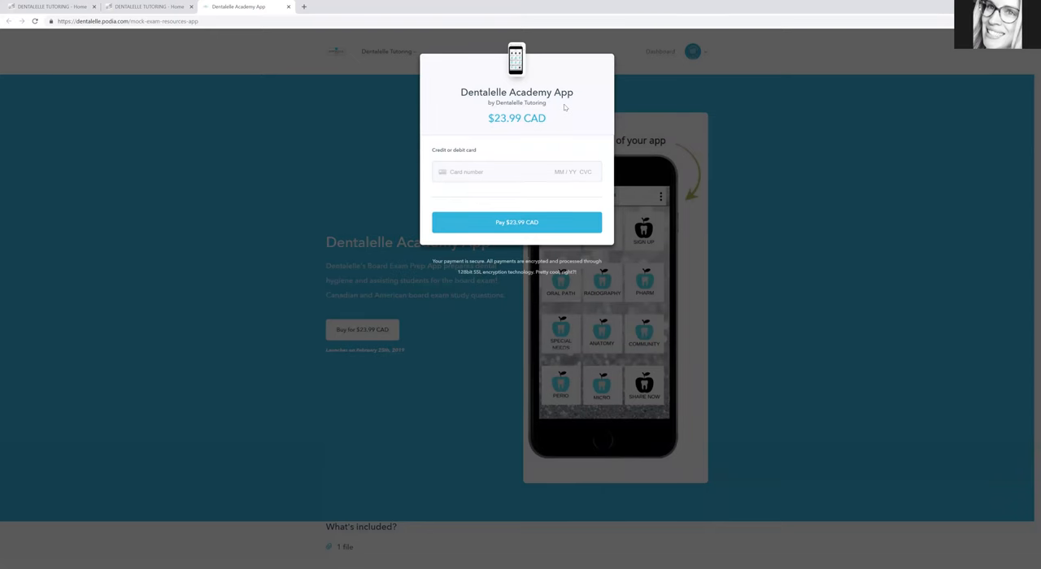
mouse_move(633, 78)
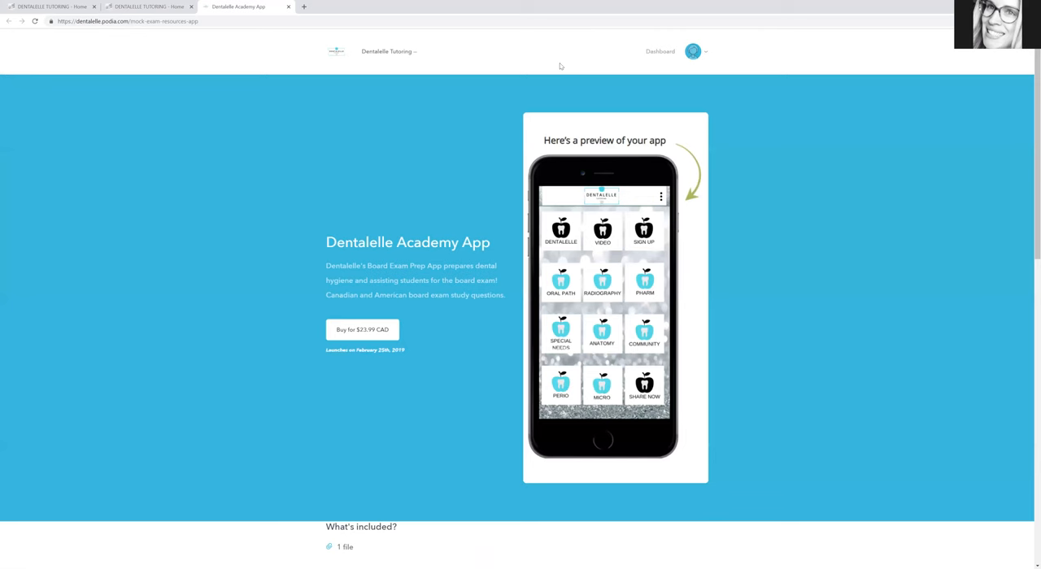
mouse_move(532, 98)
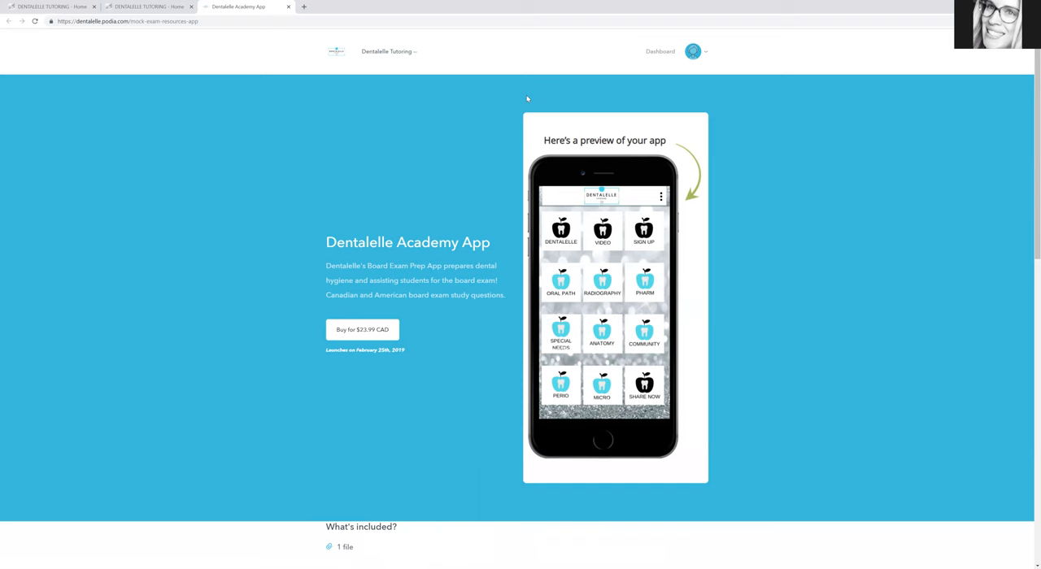
mouse_move(480, 48)
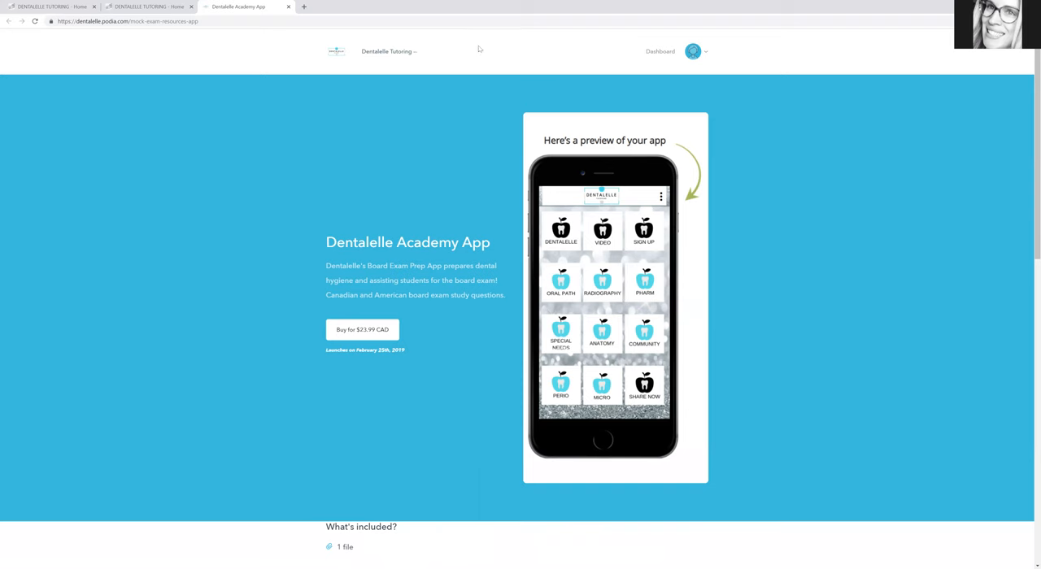
mouse_move(745, 105)
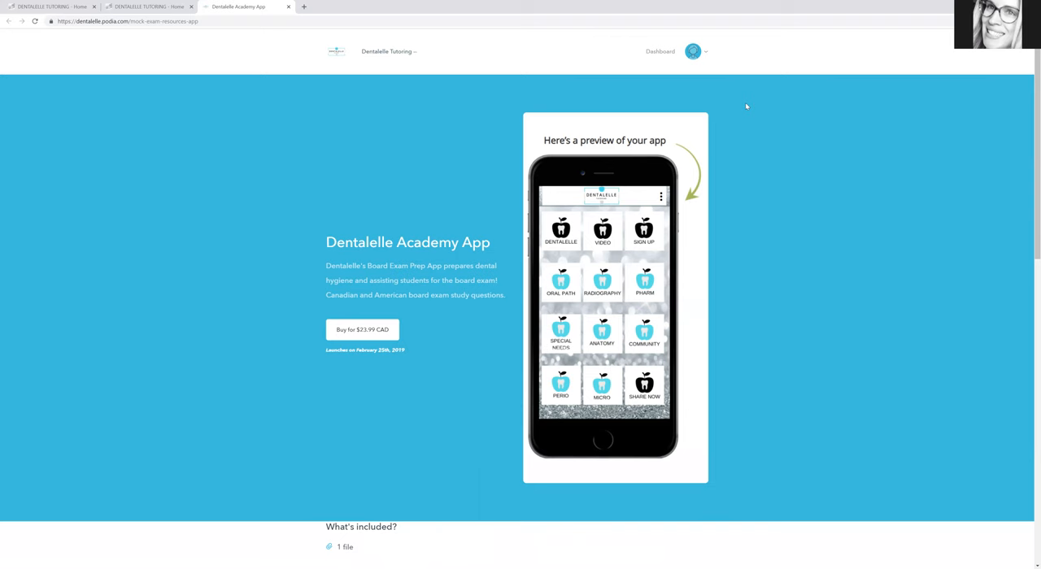
mouse_move(761, 92)
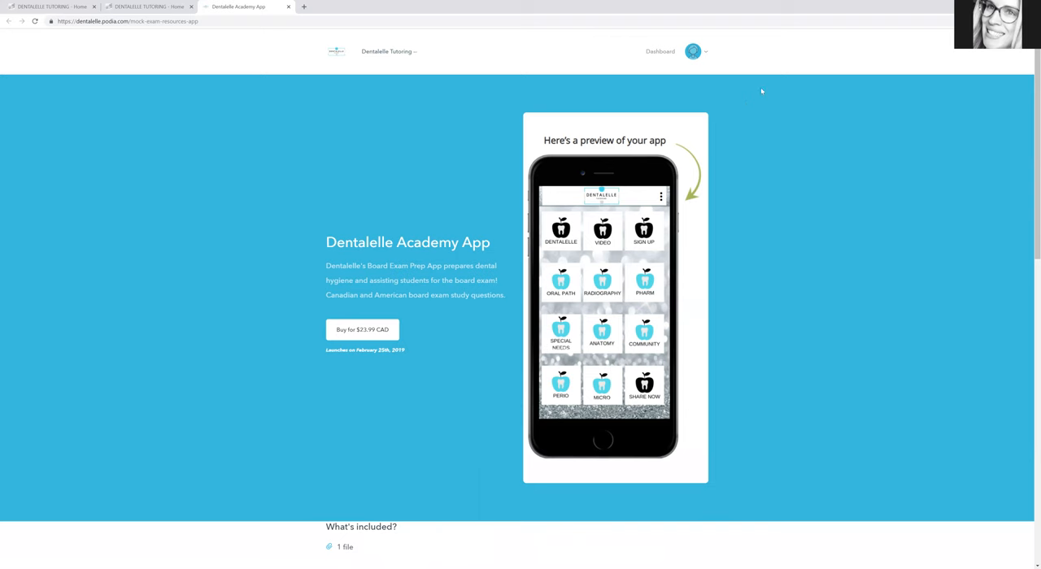